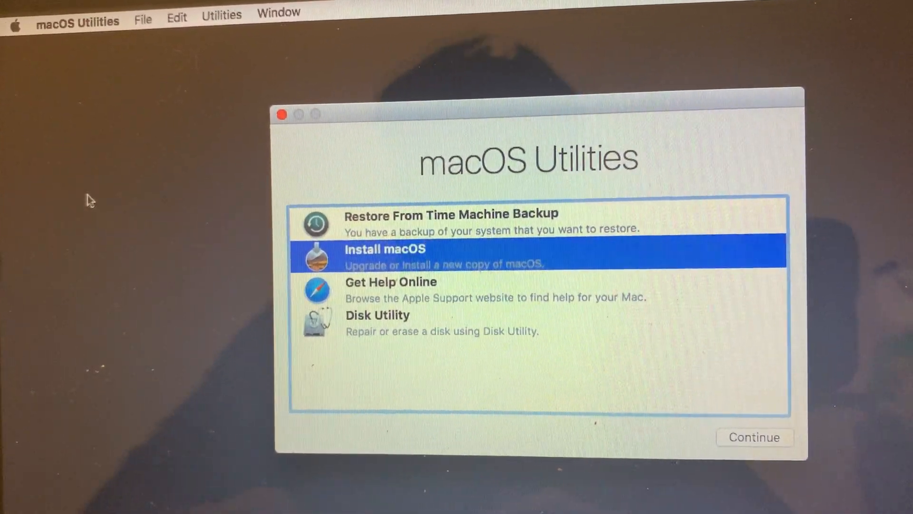
Attempt to reinstall macOS and dismiss the damaged-installer warning
{"action": "left_click", "coordinate": [755, 438]}
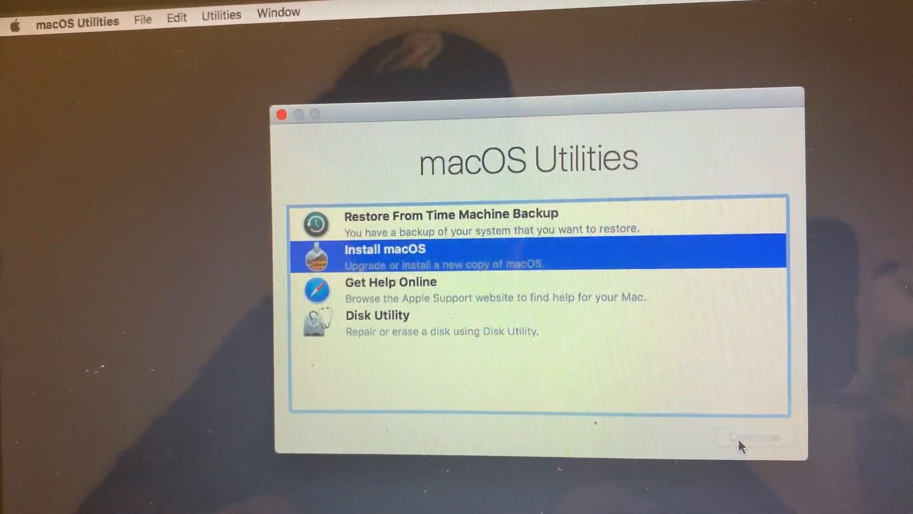
{"action": "left_click", "coordinate": [751, 437]}
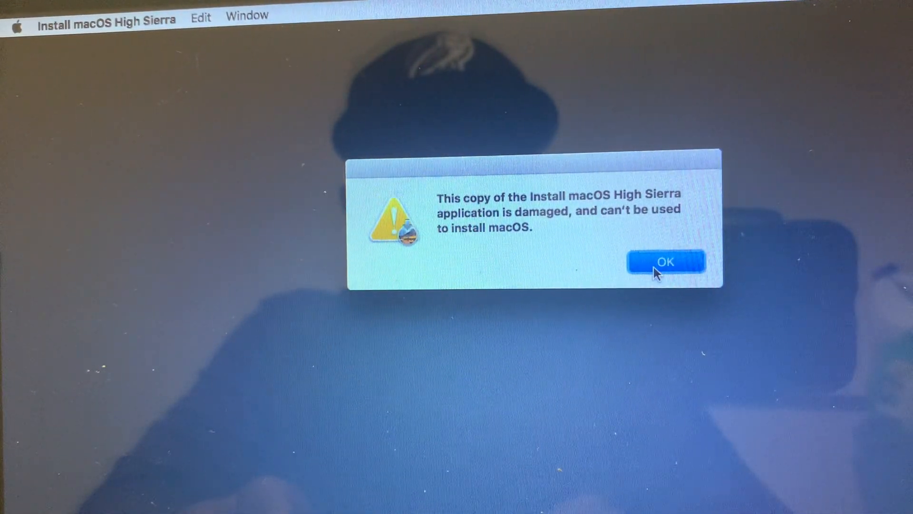
{"action": "left_click", "coordinate": [666, 261]}
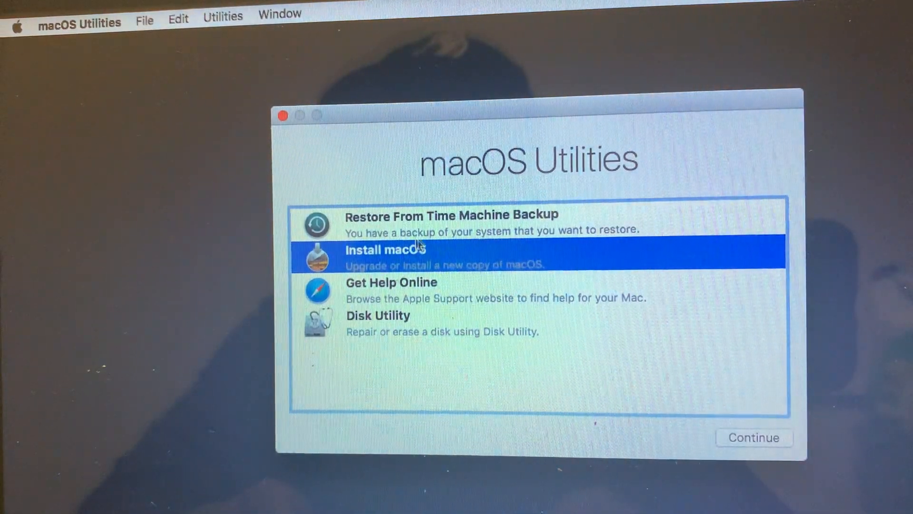
Launch Terminal from Utilities and check the current date (Sun Feb 2 2025)
{"action": "left_click", "coordinate": [223, 14]}
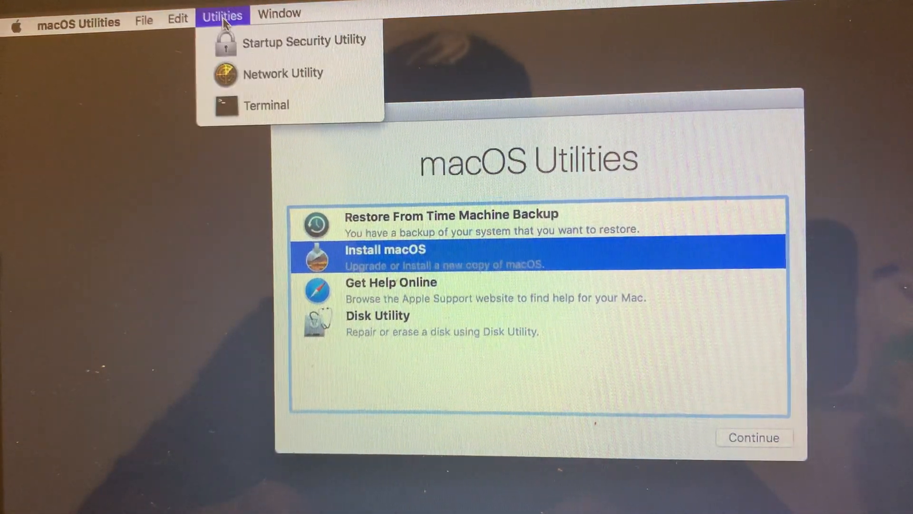
{"action": "left_click", "coordinate": [267, 105]}
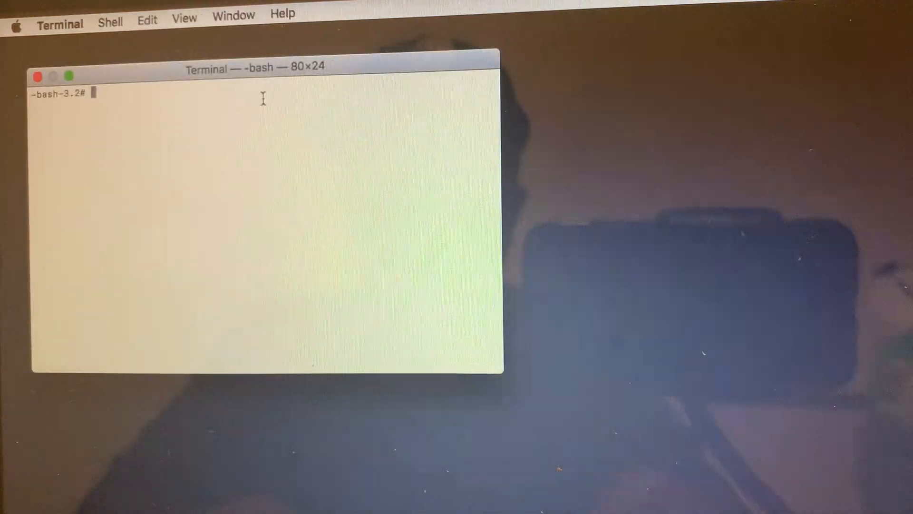
{"action": "type", "text": "date"}
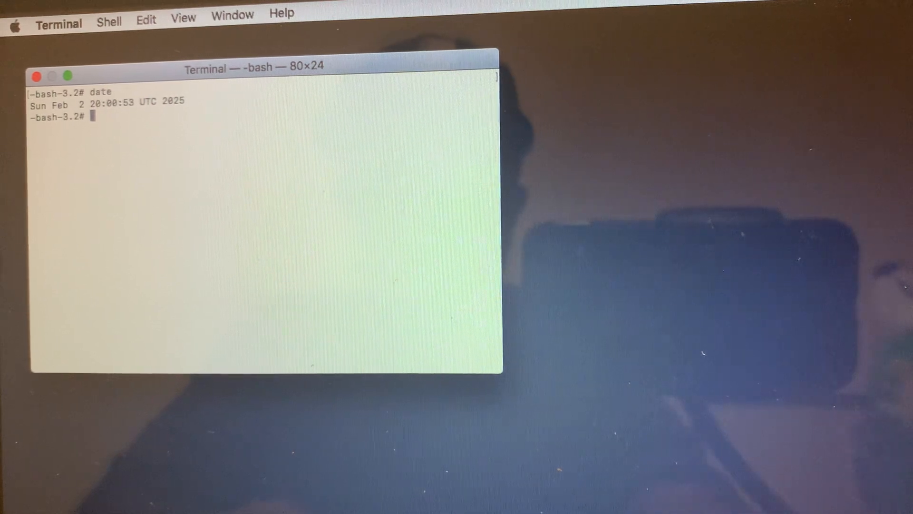
{"action": "type", "text": "date"}
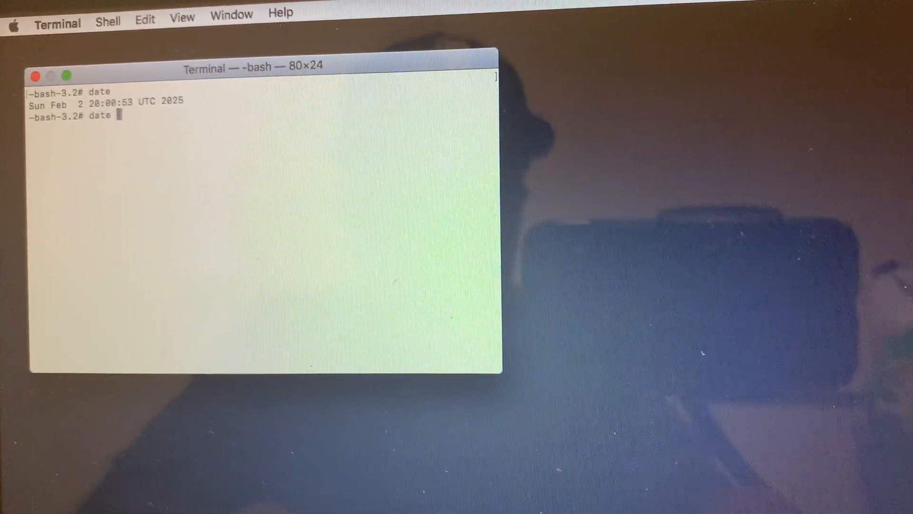
{"action": "type", "text": "0"}
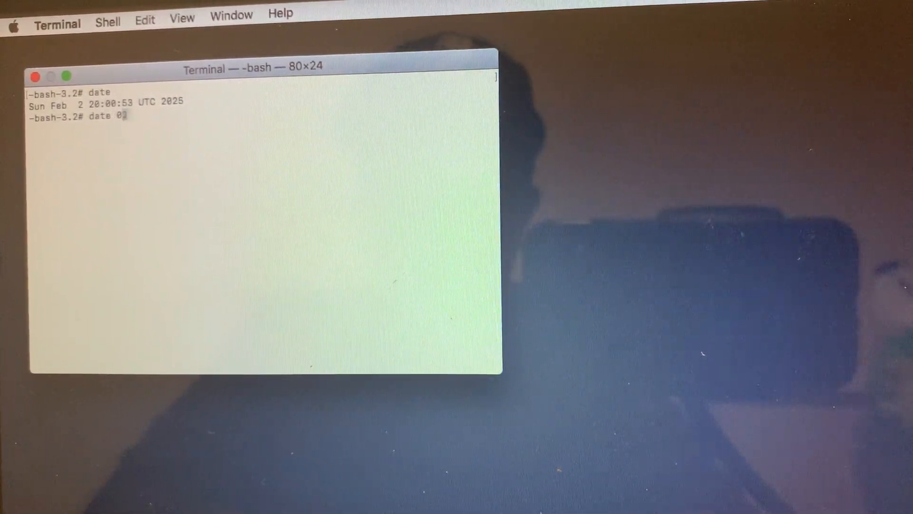
{"action": "type", "text": "2022000201"}
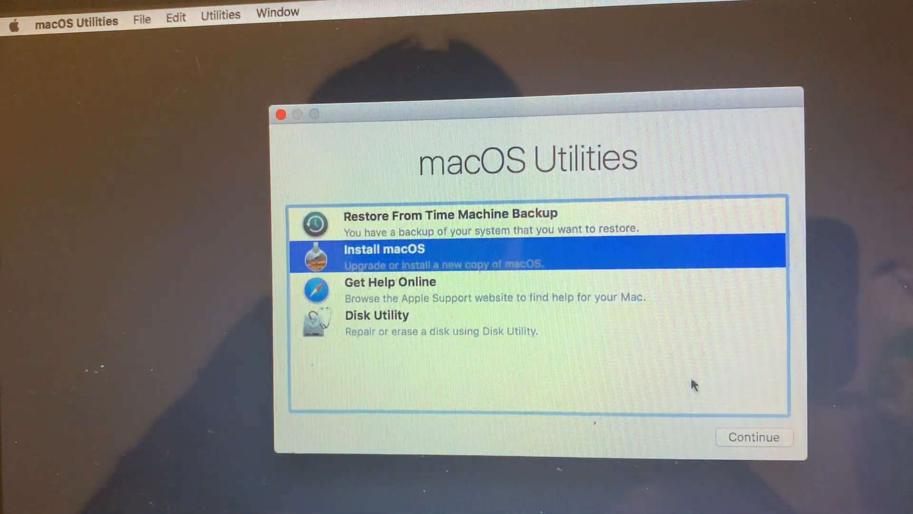
Launch the macOS High Sierra installer via Install macOS > Continue
{"action": "left_click", "coordinate": [753, 438]}
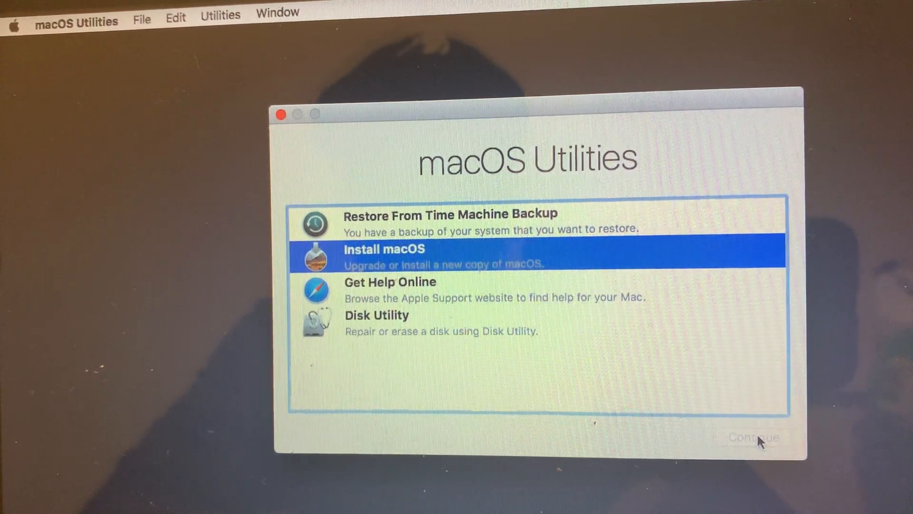
{"action": "left_click", "coordinate": [753, 438]}
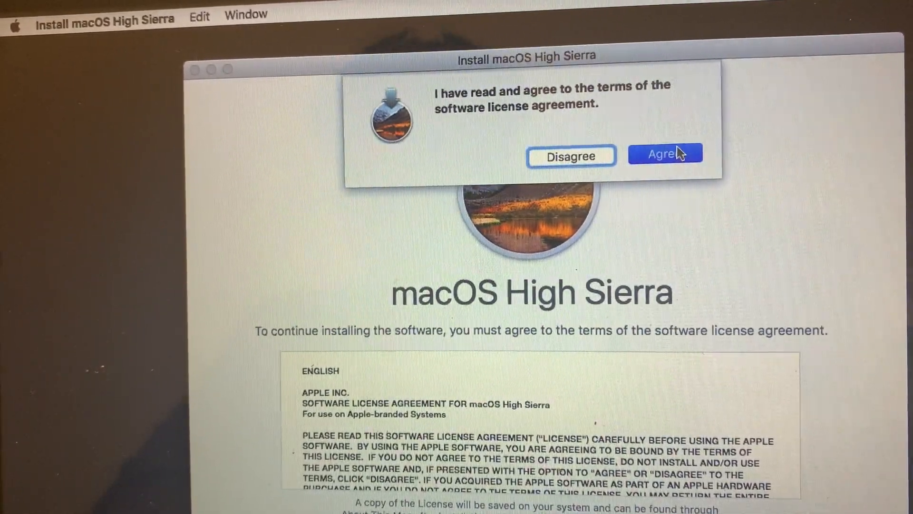
Agree to the license and start installing onto the disk Untitled
{"action": "left_click", "coordinate": [665, 153]}
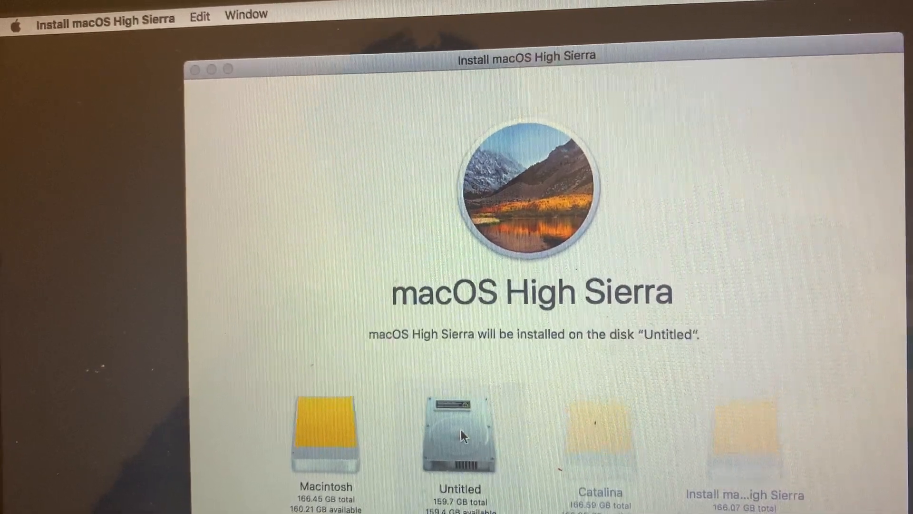
{"action": "left_click", "coordinate": [460, 434]}
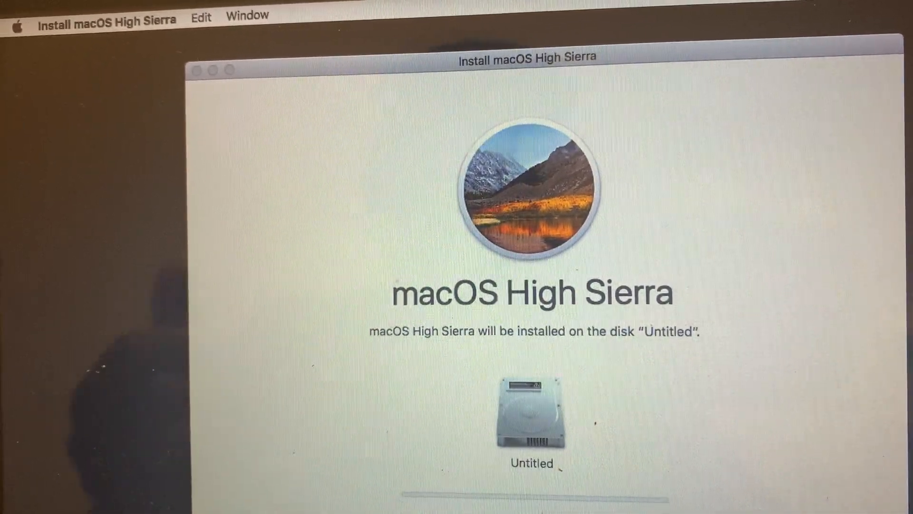